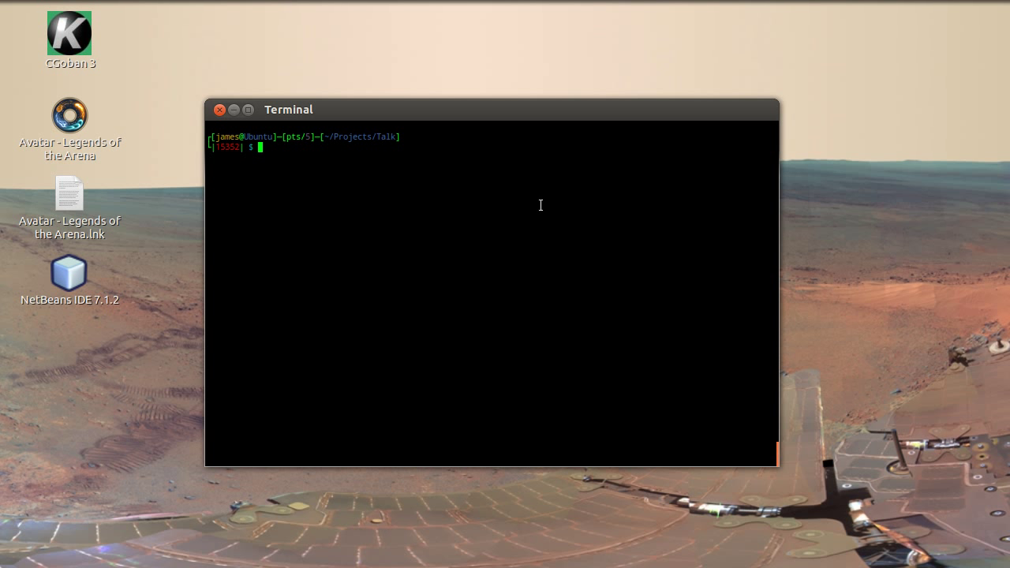
Run 'time ./test.bash -r 8' on a spoken weather question, getting eight guesses at 88.8%
type("time ./test.bash -r a")
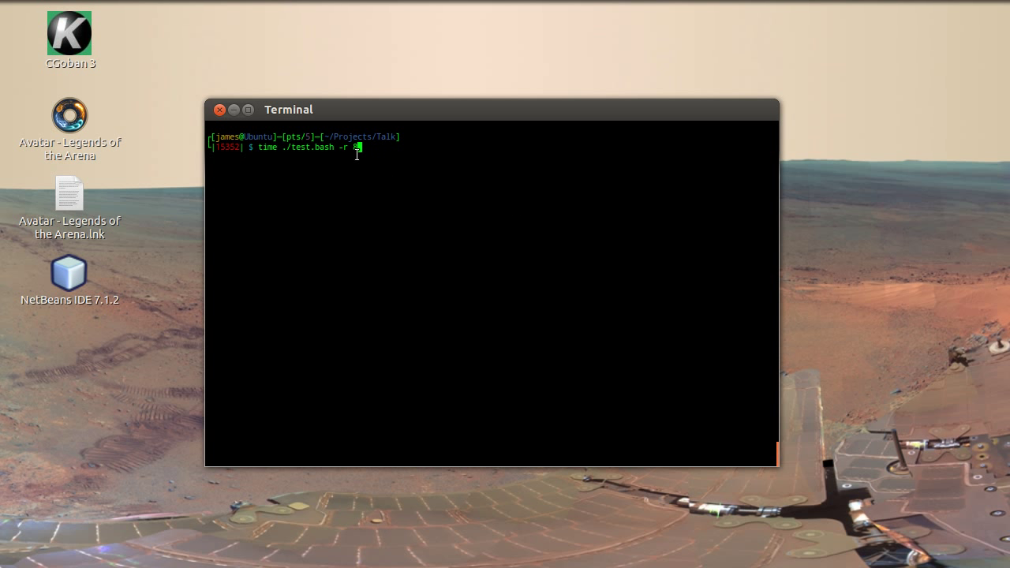
type("8")
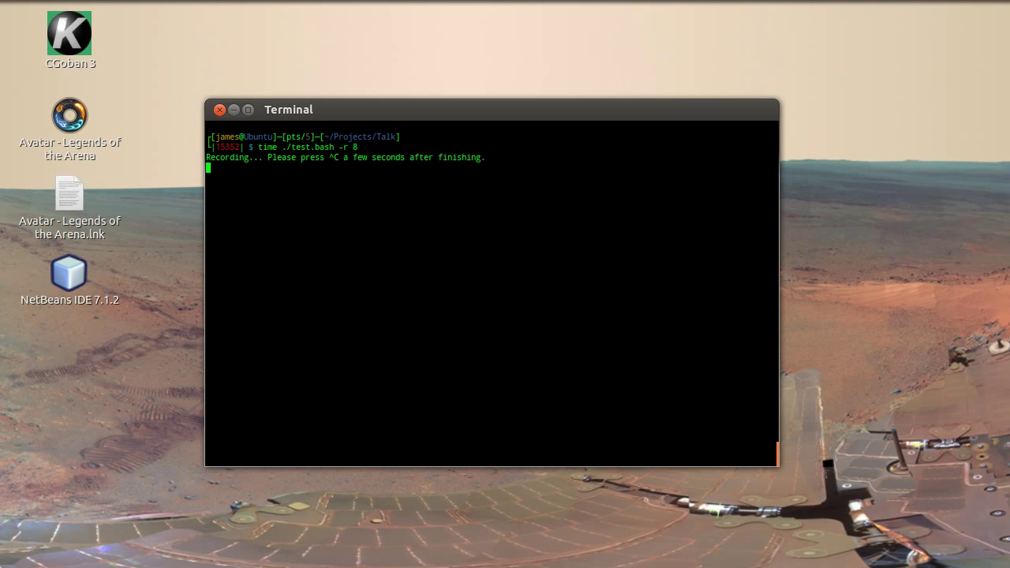
key("ctrl+c")
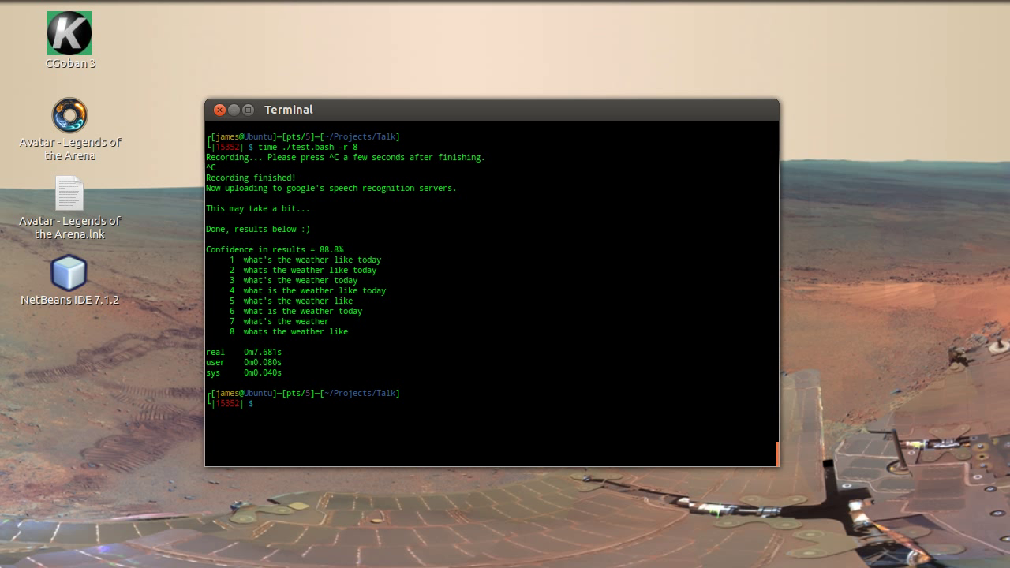
mouse_move(348, 246)
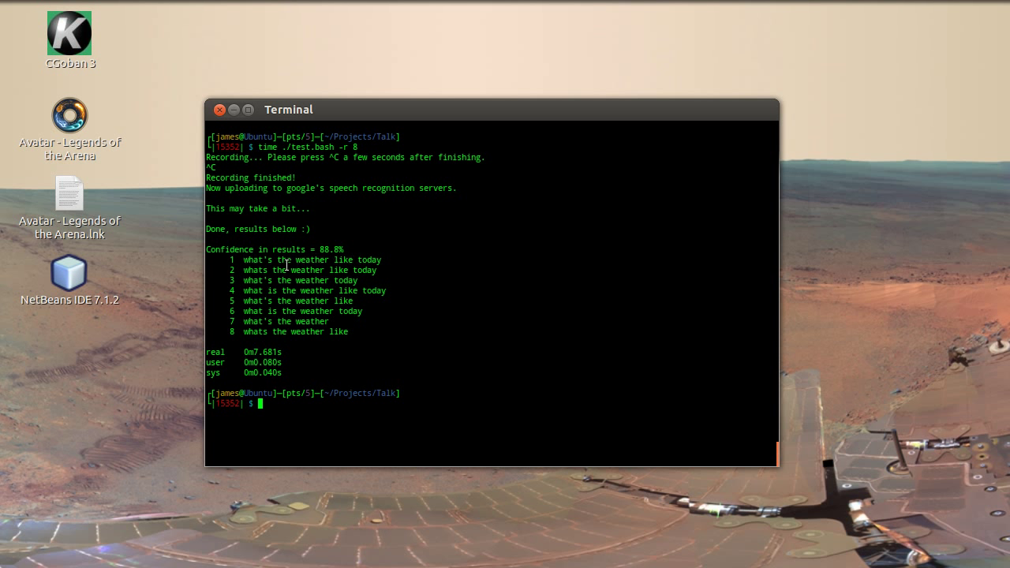
mouse_move(393, 261)
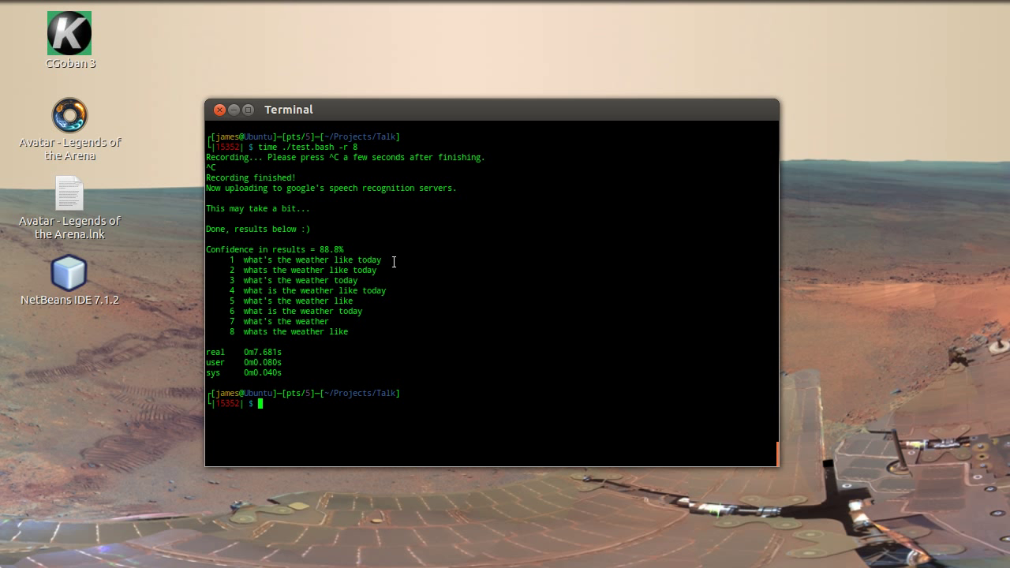
mouse_move(319, 311)
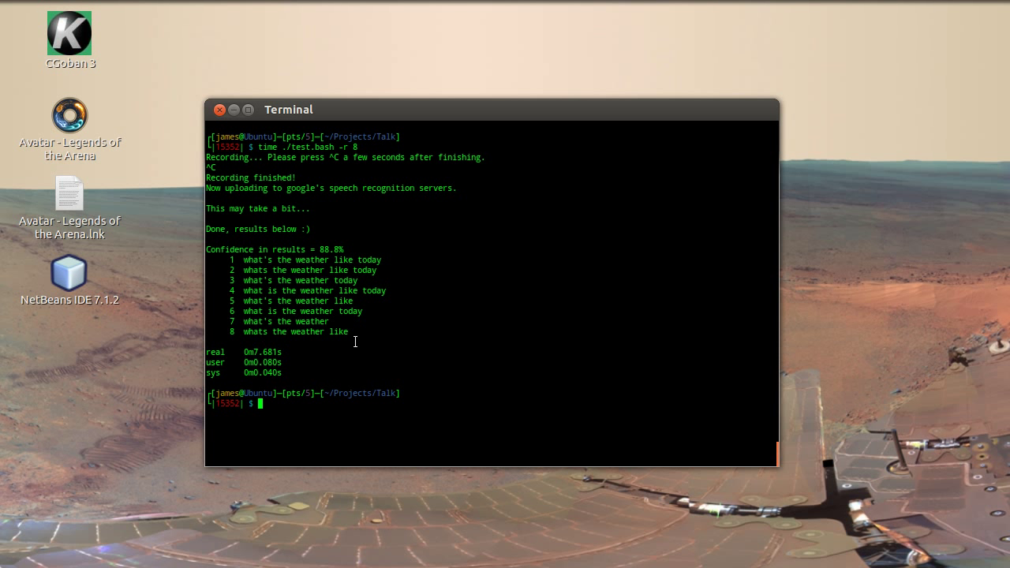
Run 'time ./test.bash -r 8' on a spoken timer command, getting eight 'set timer' guesses
type("time ./test.bash -r 8")
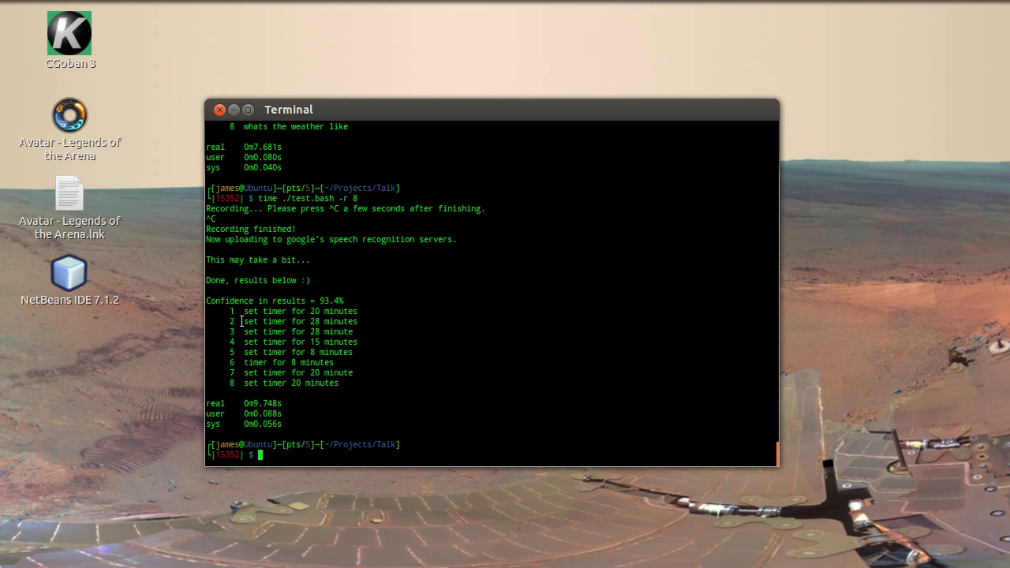
mouse_move(329, 322)
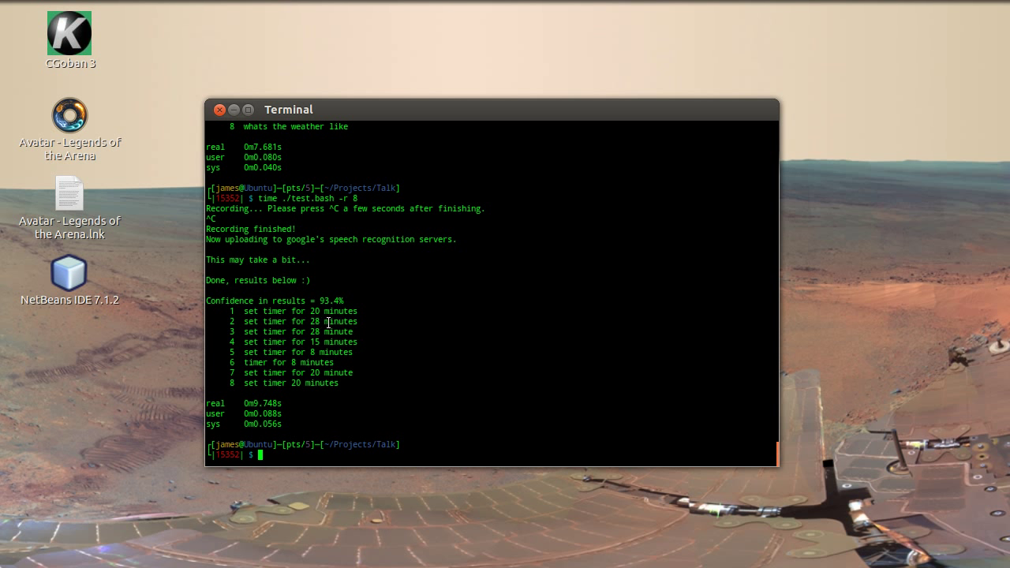
mouse_move(386, 305)
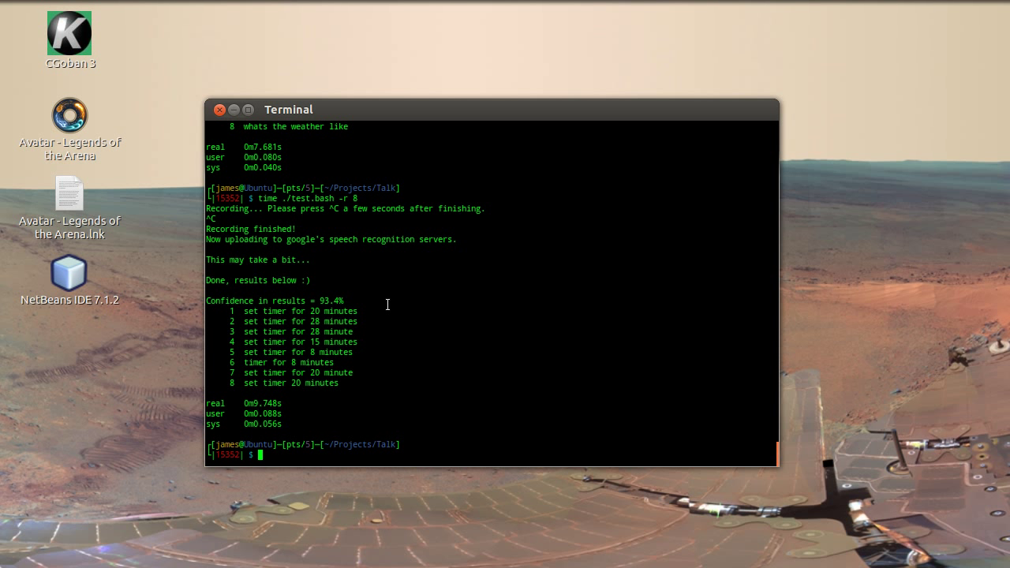
Play back the recorded test.flac audio with mplayer
type("mplayer")
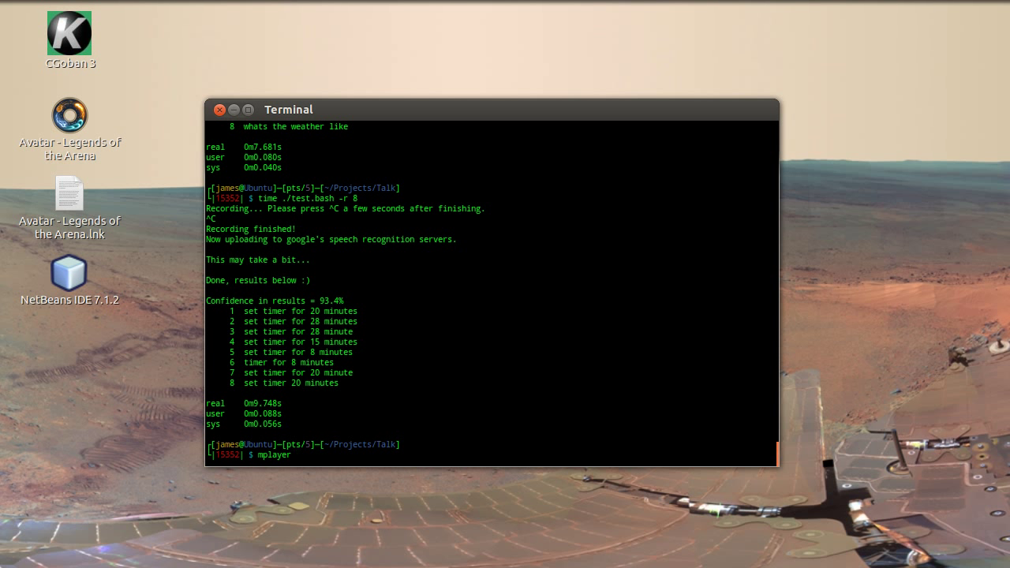
type("voi")
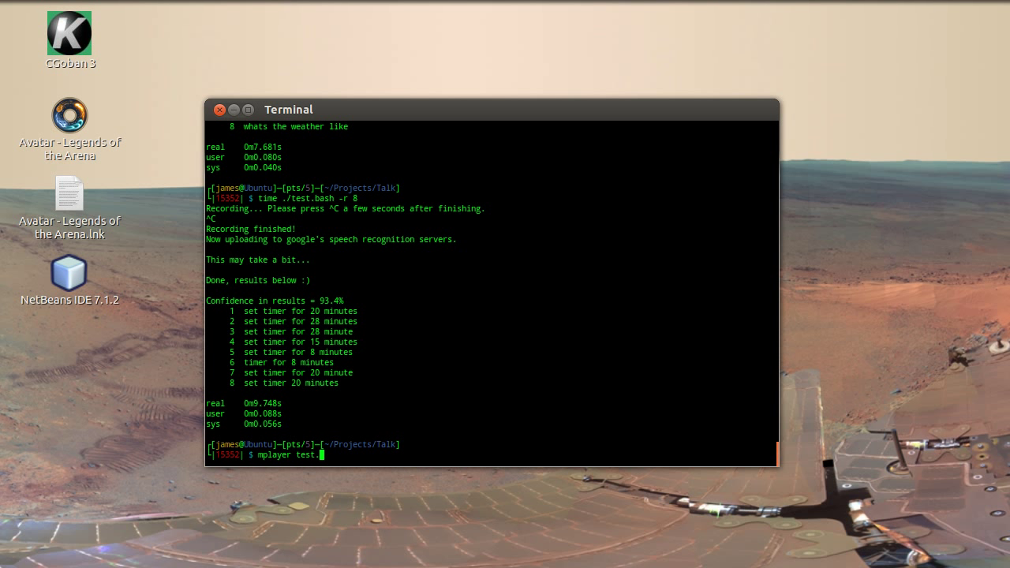
type("flac")
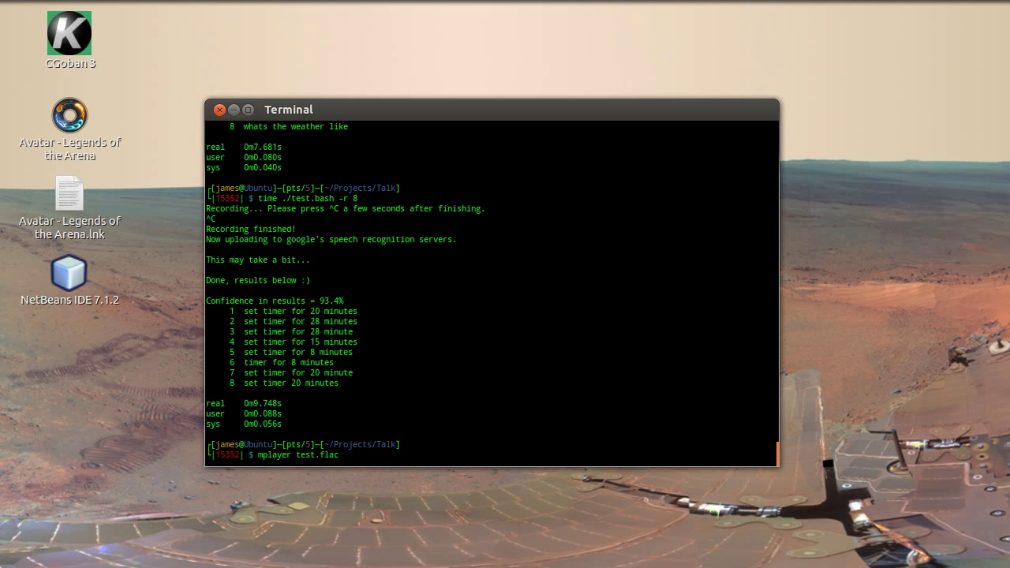
key("Return")
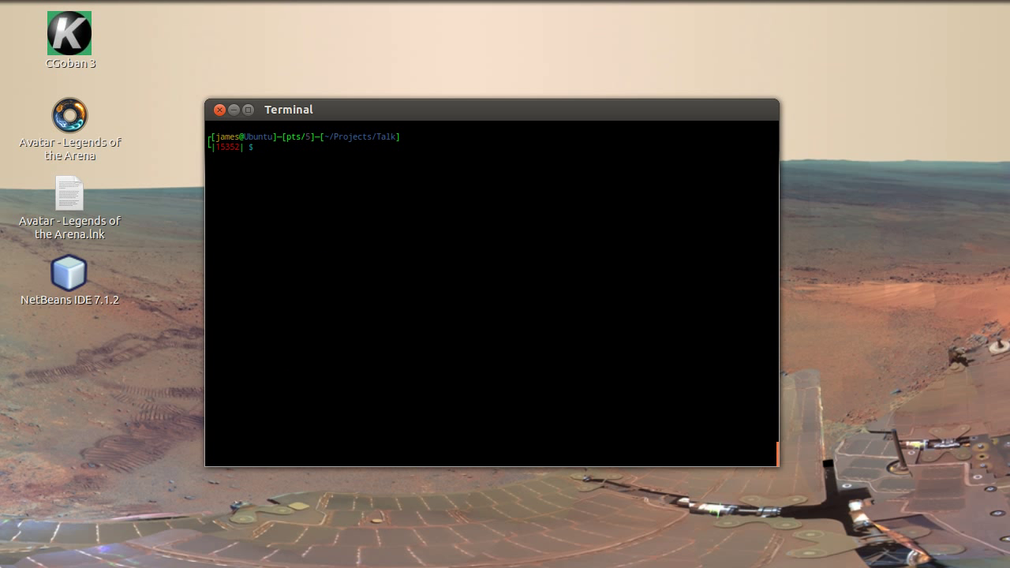
Run 'time ./test.bash -r 8' on 'open Firefox', getting eight guesses at 83.8% confidence
type("mplayer test.flac")
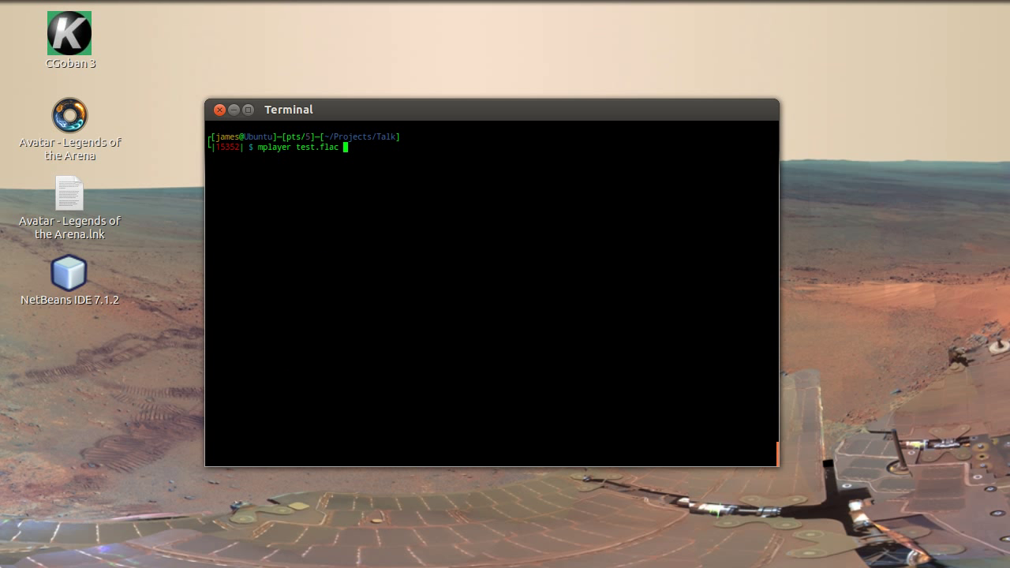
type("time ./test.bash -r 8")
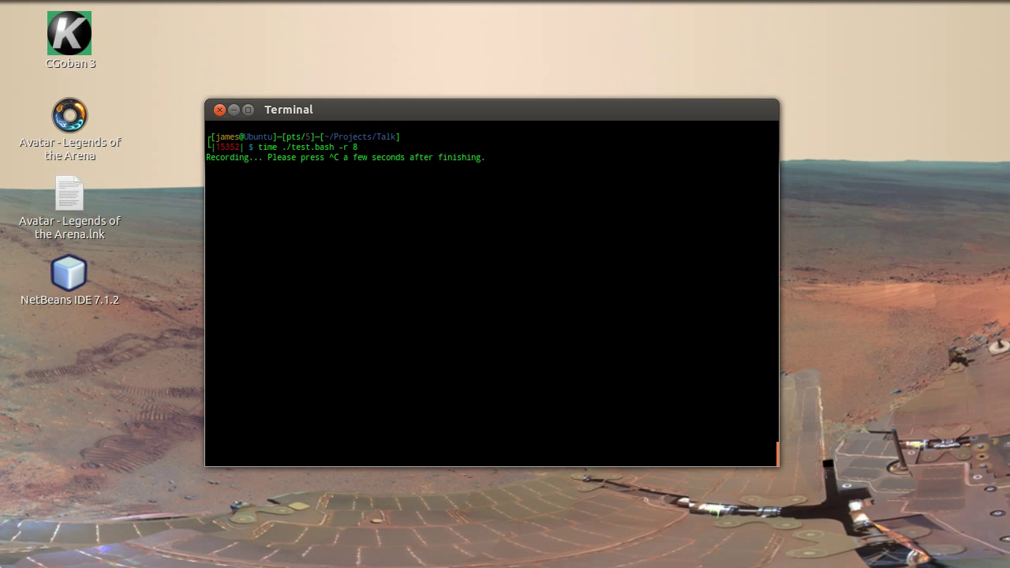
key("ctrl+c")
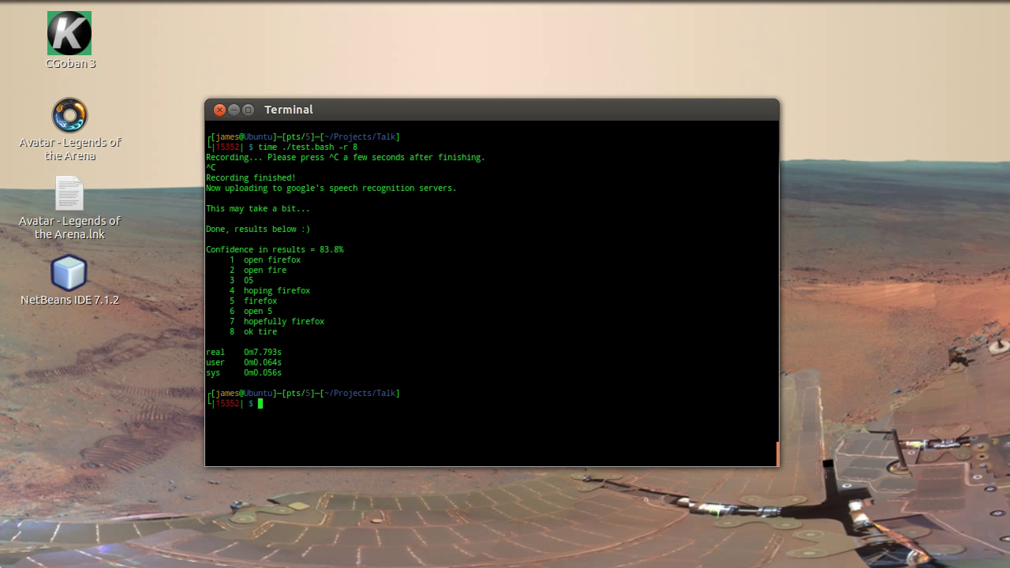
mouse_move(634, 163)
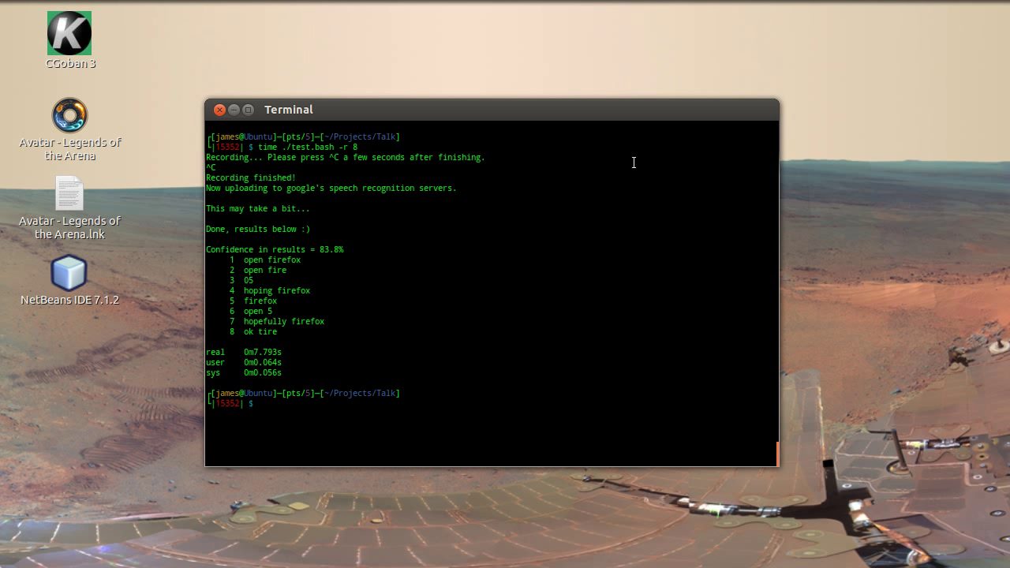
mouse_move(407, 225)
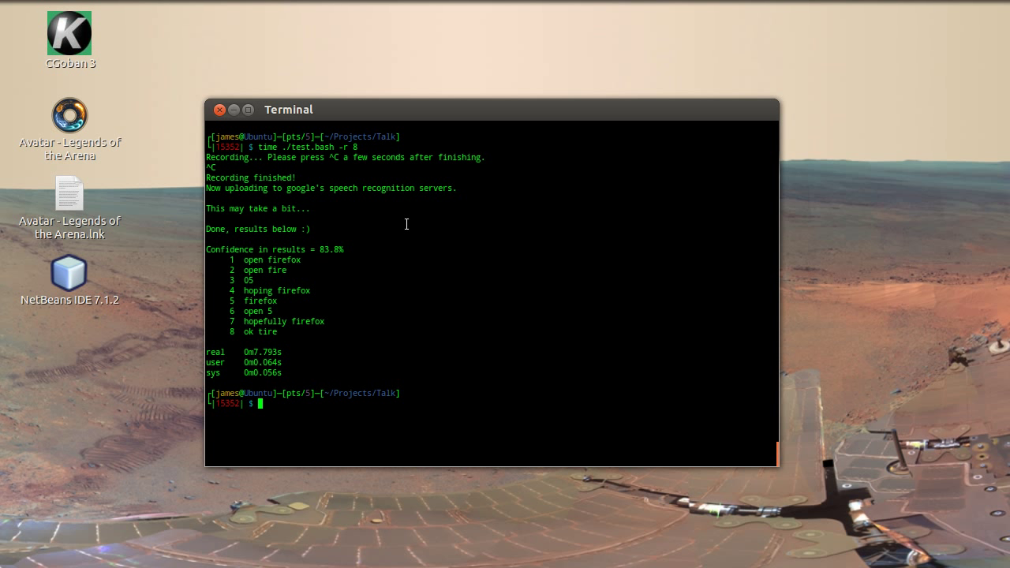
Run 'time ./test.bash -r 8' on 'goto youtube.com', getting guesses at 88.7% confidence
type("time ./test.bash -r 8")
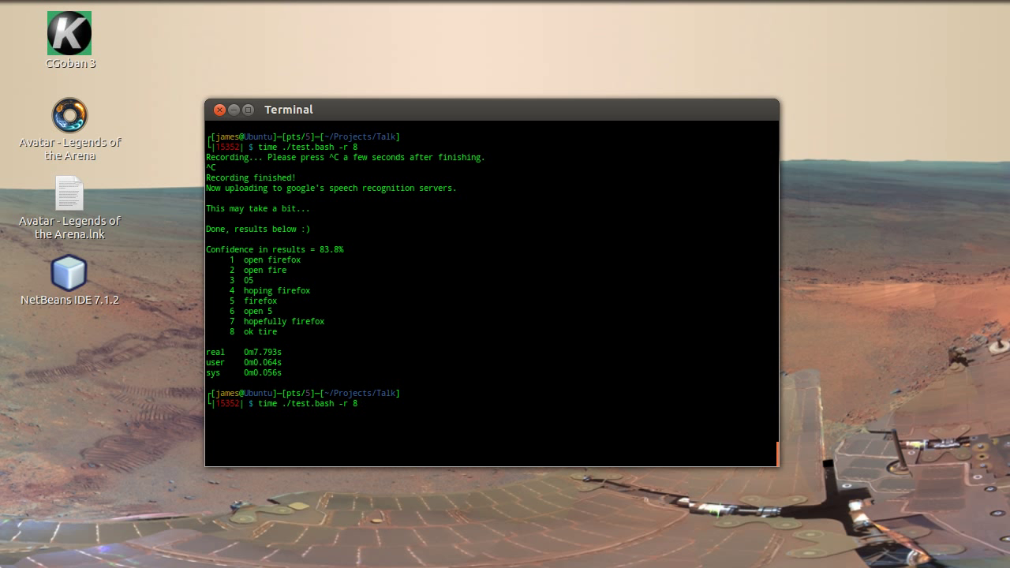
key("Return")
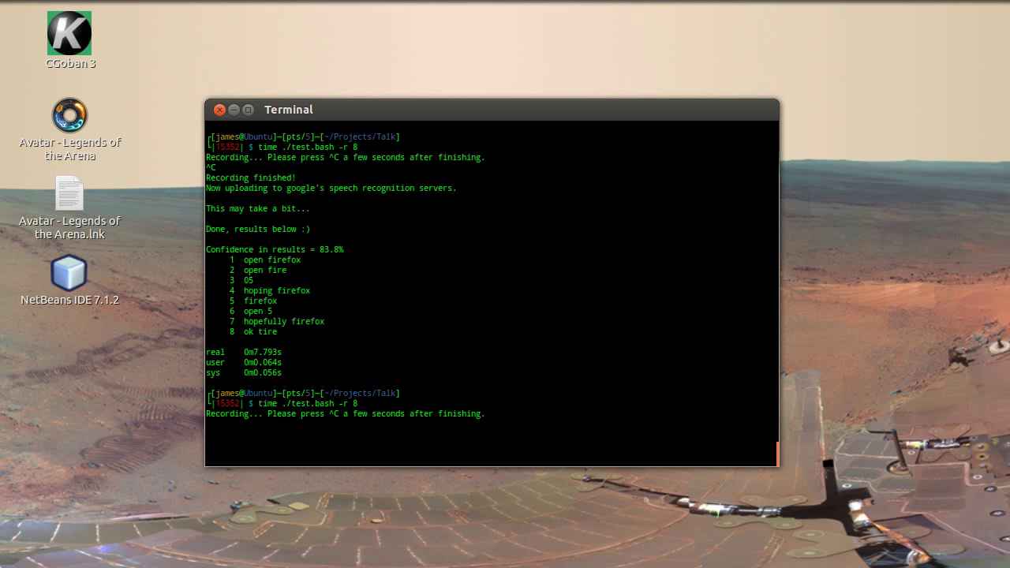
key("ctrl+c")
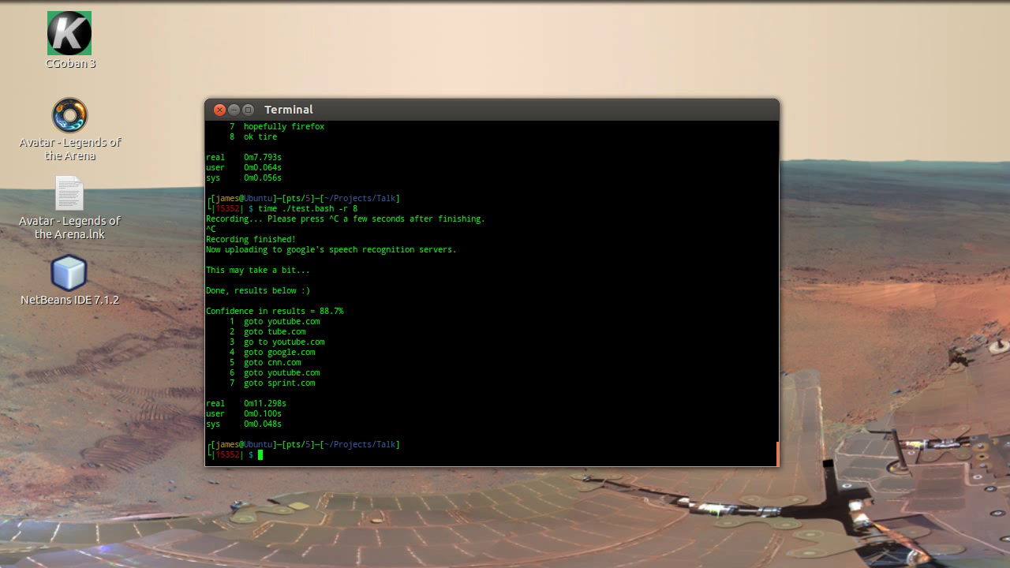
mouse_move(807, 221)
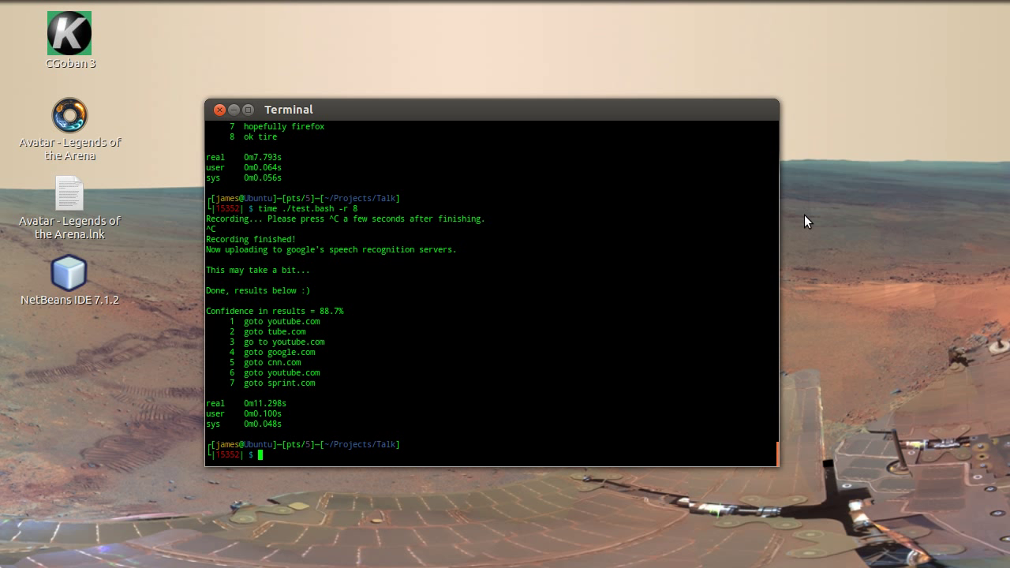
mouse_move(390, 363)
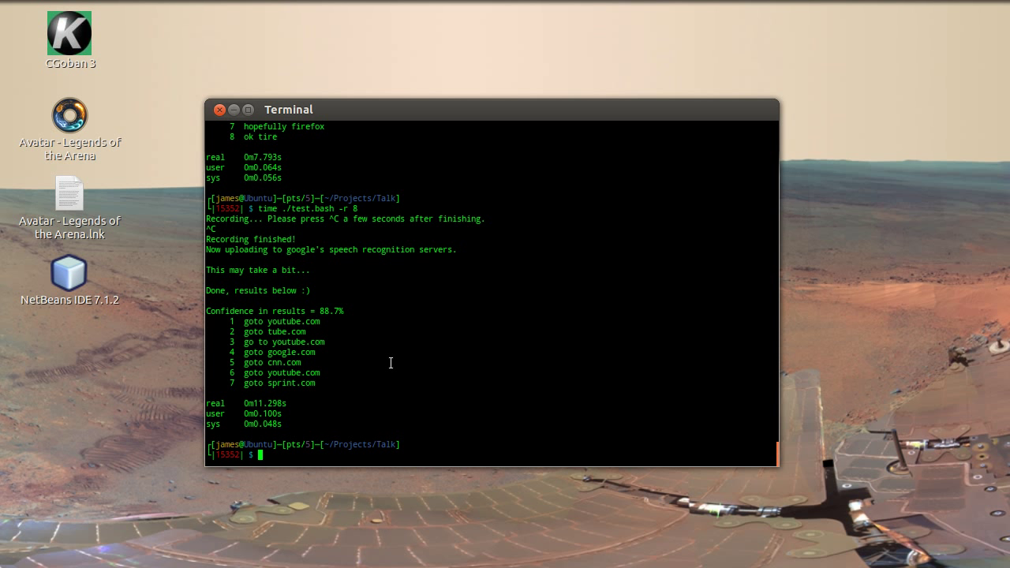